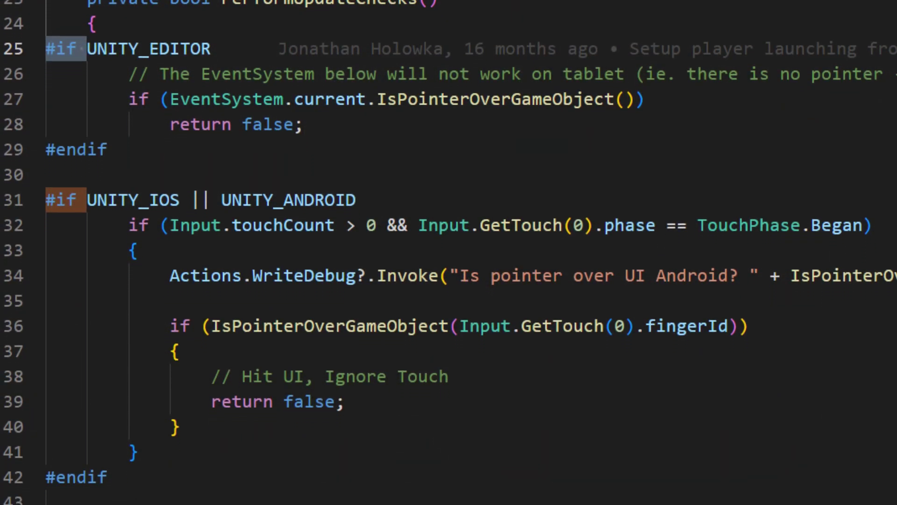
pyautogui.scroll(-3)
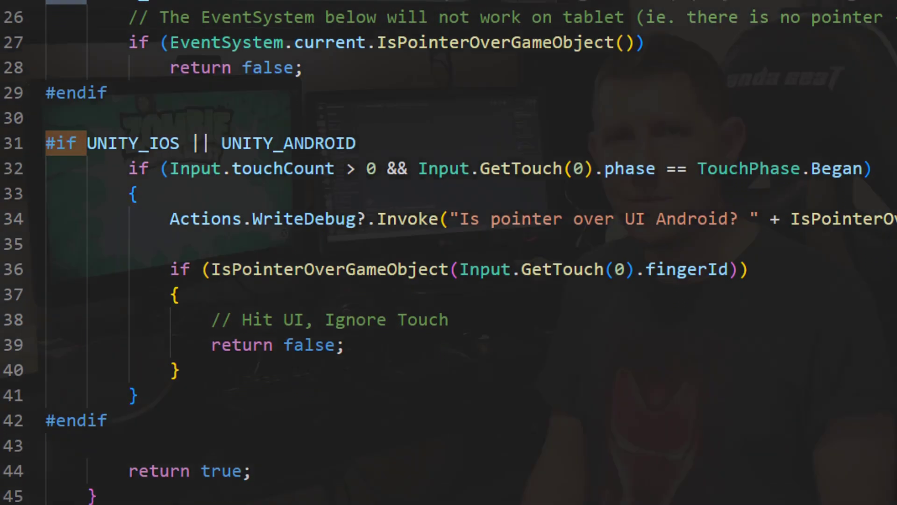